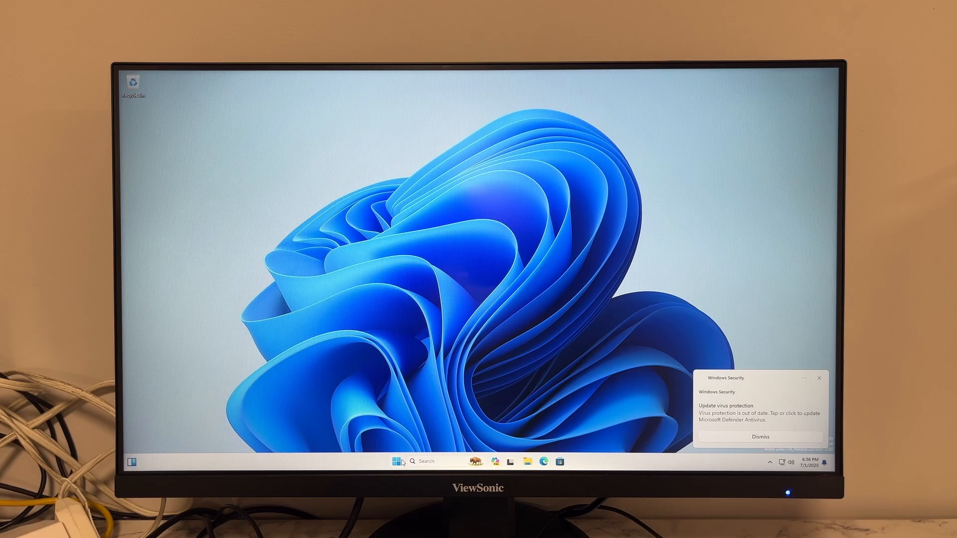
Search Start for 'powershell' and launch Windows PowerShell as administrator
type("powershell")
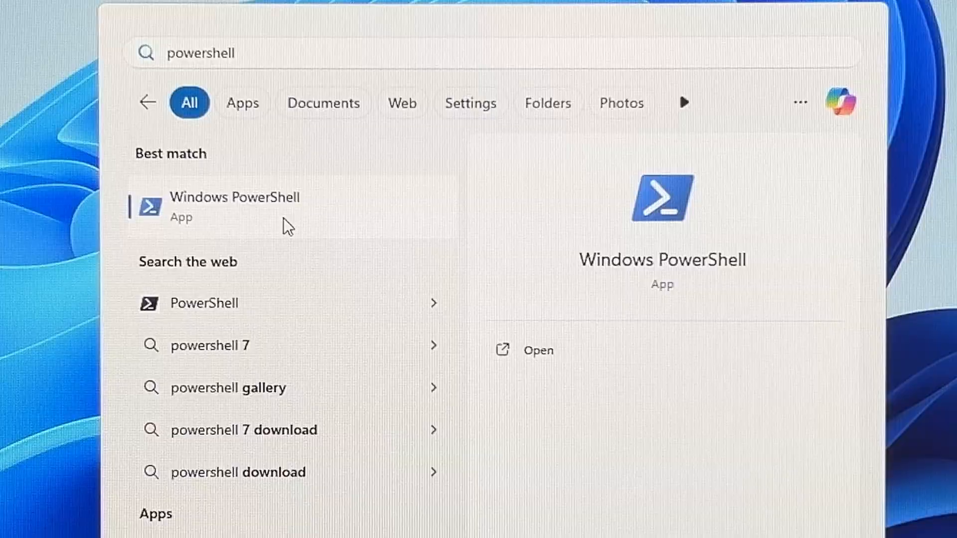
right_click(233, 206)
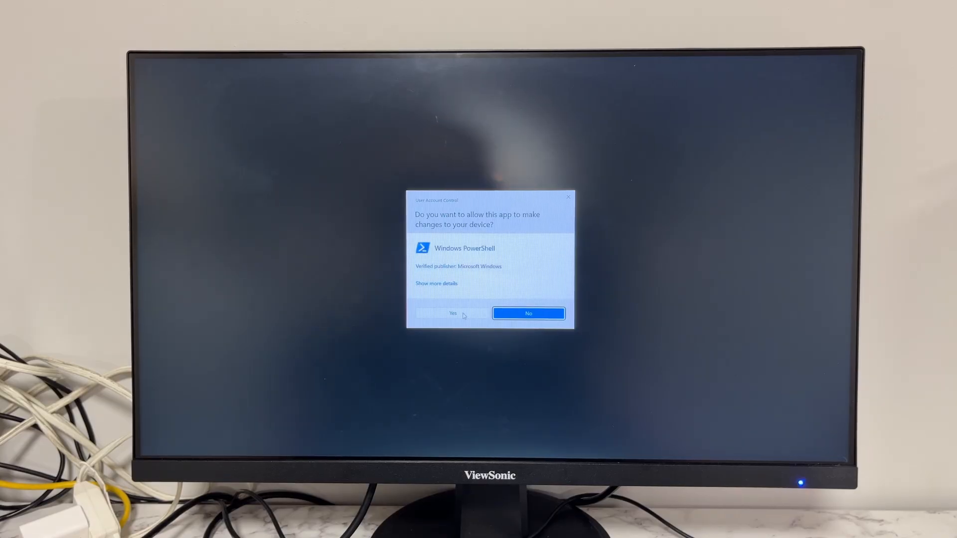
Approve the User Account Control prompt so PowerShell can run WinUtil
left_click(453, 312)
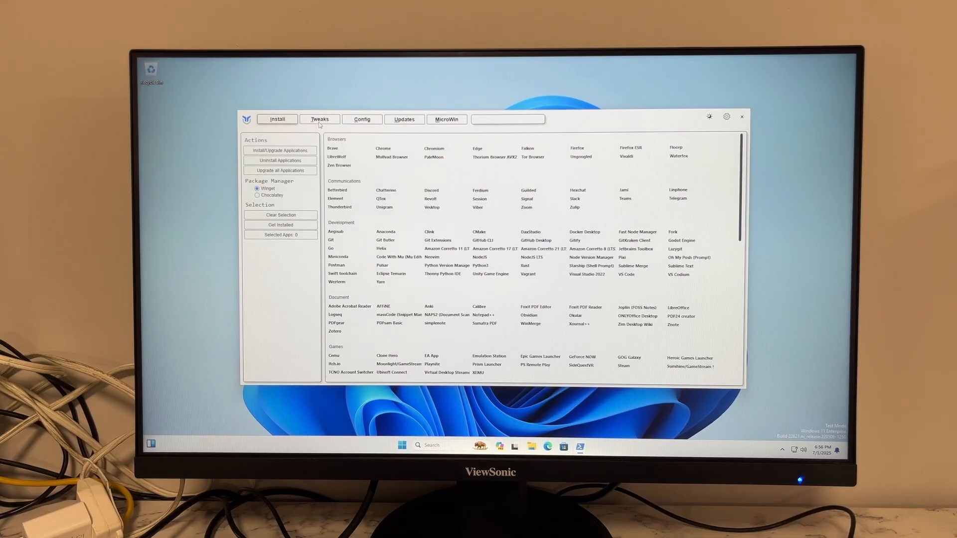
Apply the debloat tweaks and activate the Ultimate Performance power plan in WinUtil
left_click(318, 119)
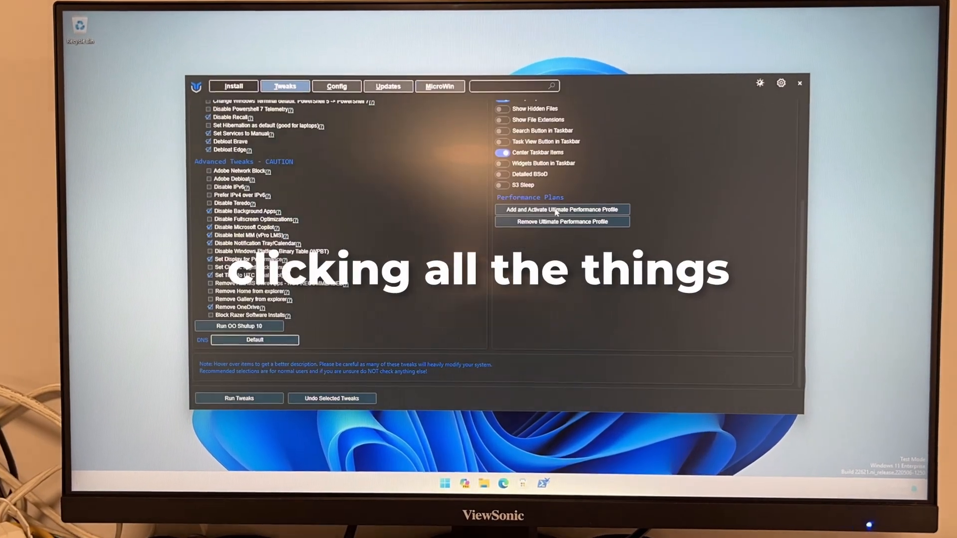
left_click(238, 397)
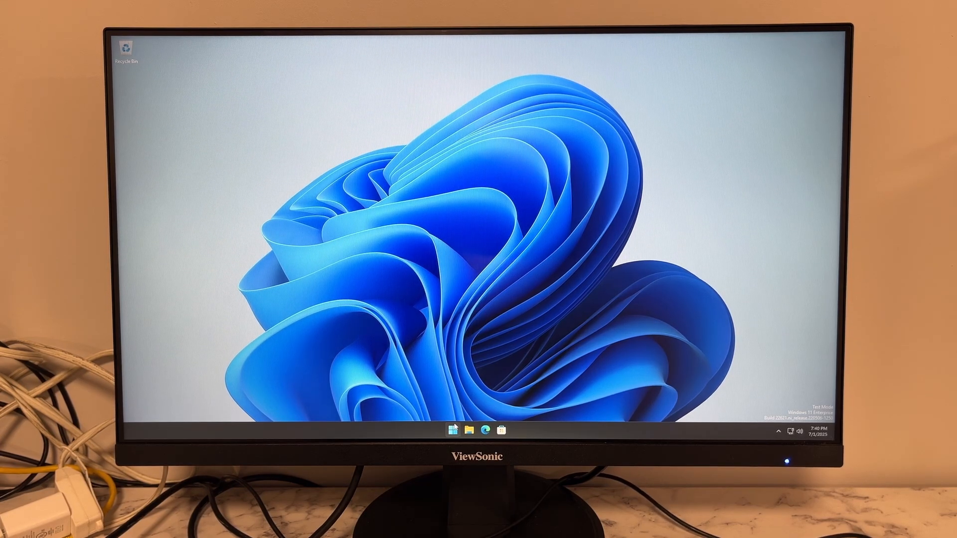
left_click(451, 430)
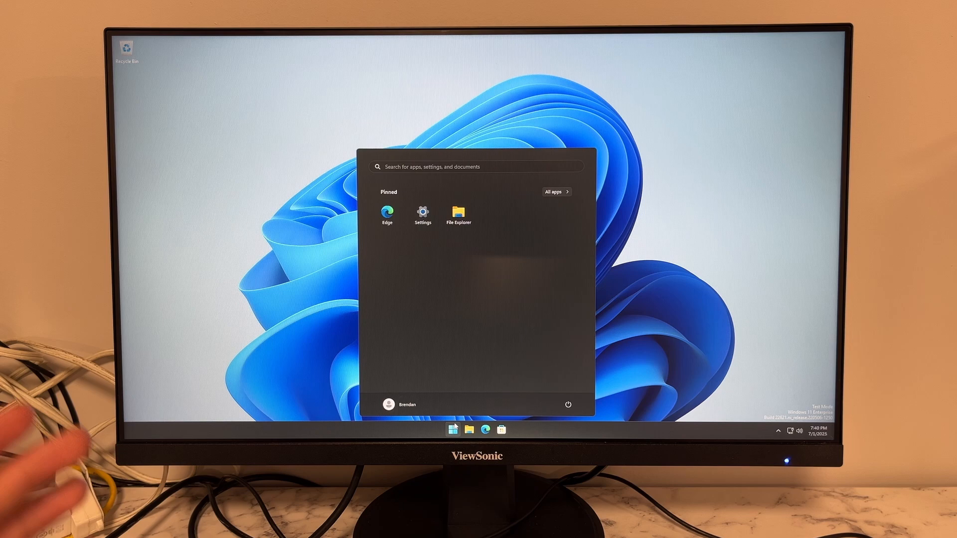
left_click(458, 212)
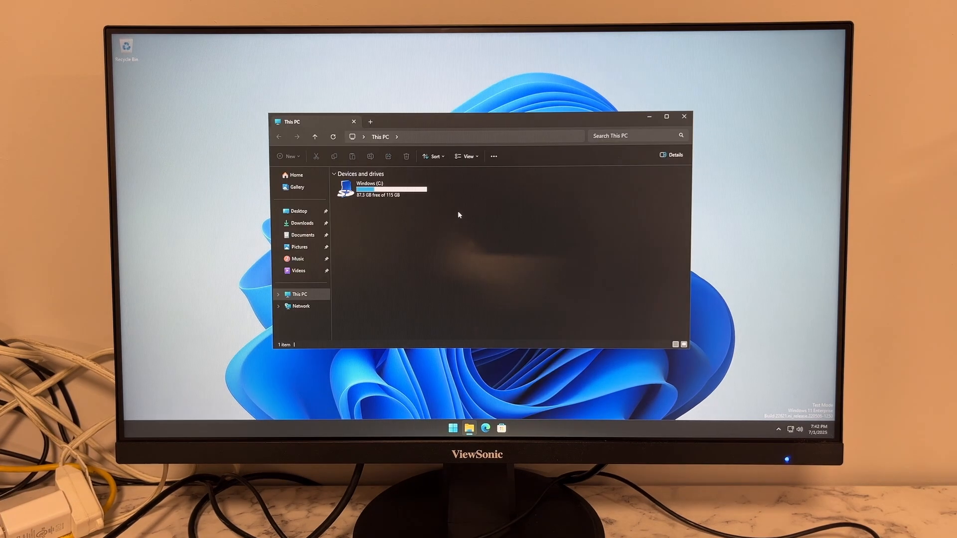
mouse_move(564, 43)
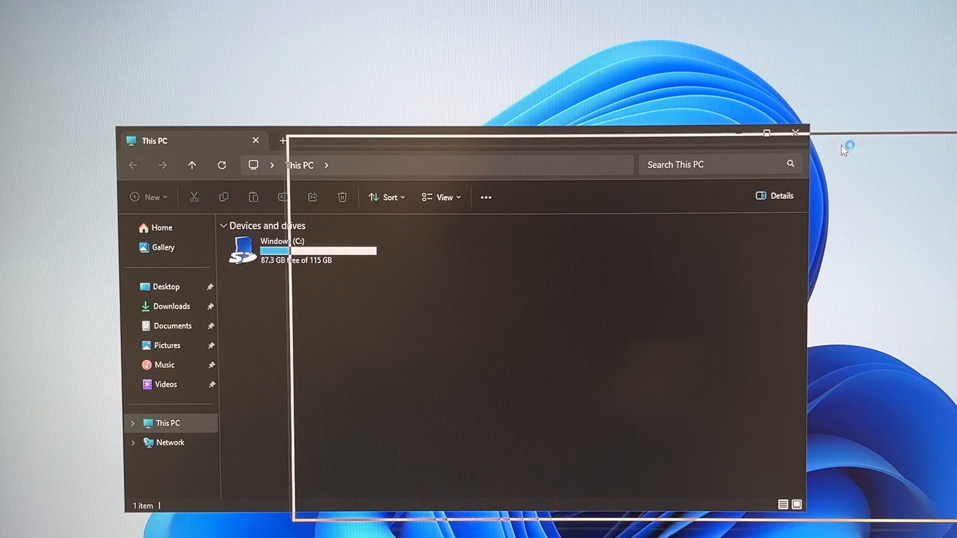
left_click(255, 140)
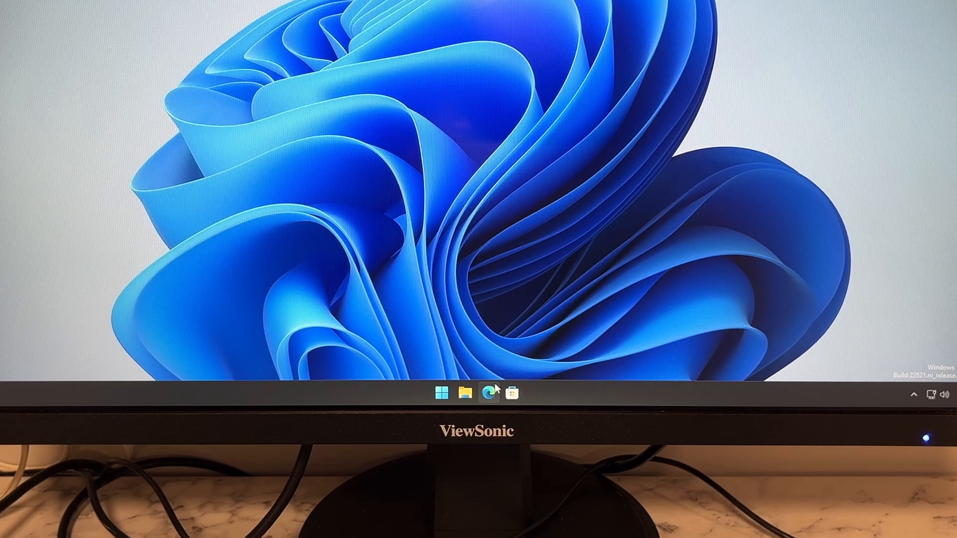
Start Edge without signing in and search Google for 'snake'
left_click(489, 393)
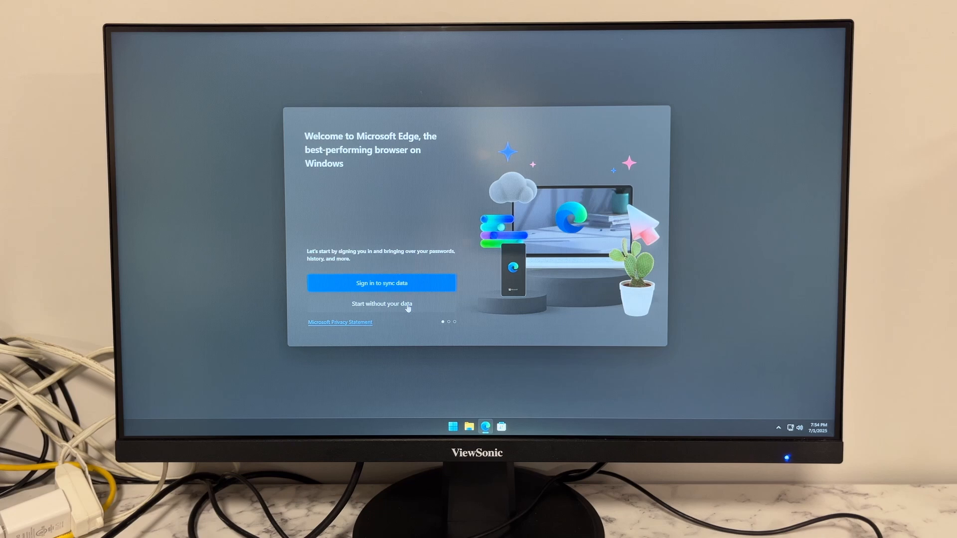
left_click(381, 304)
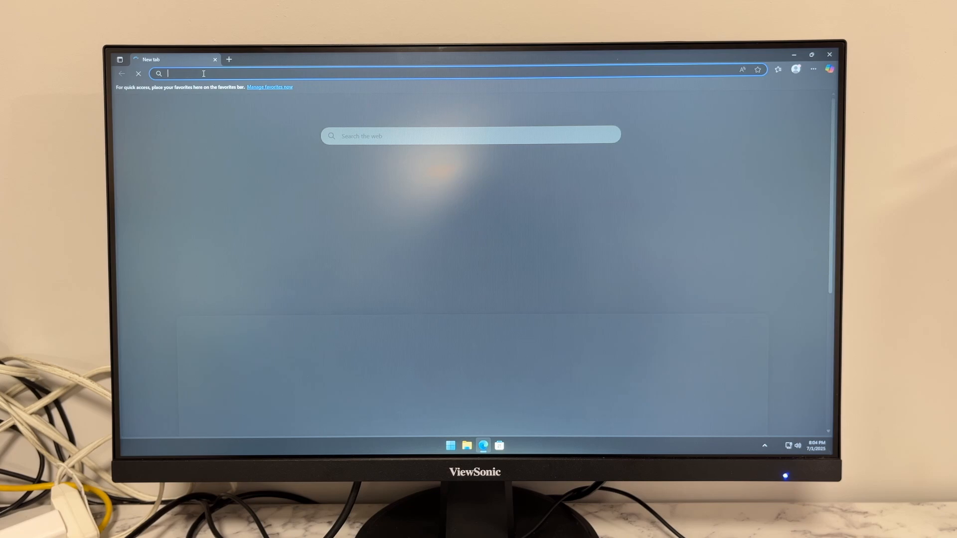
type("google.com")
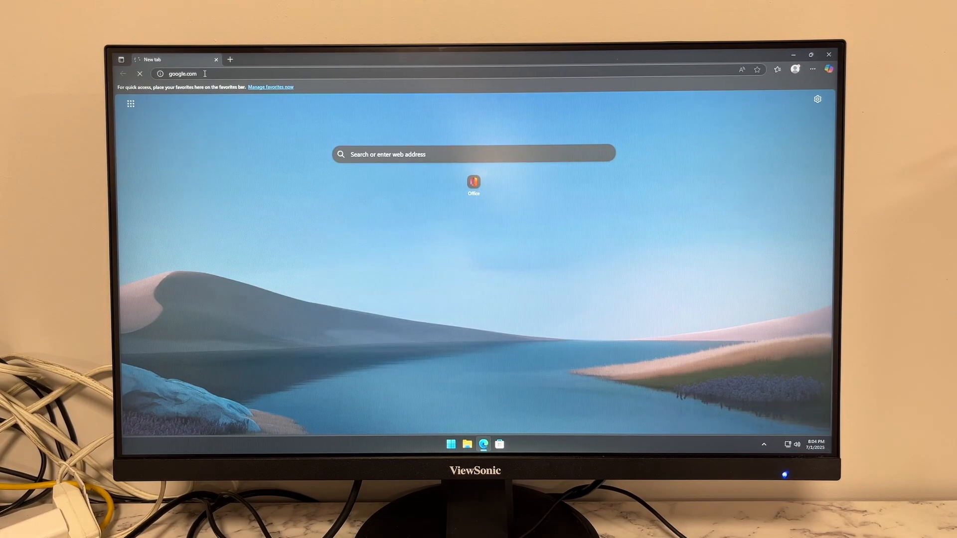
type("snake")
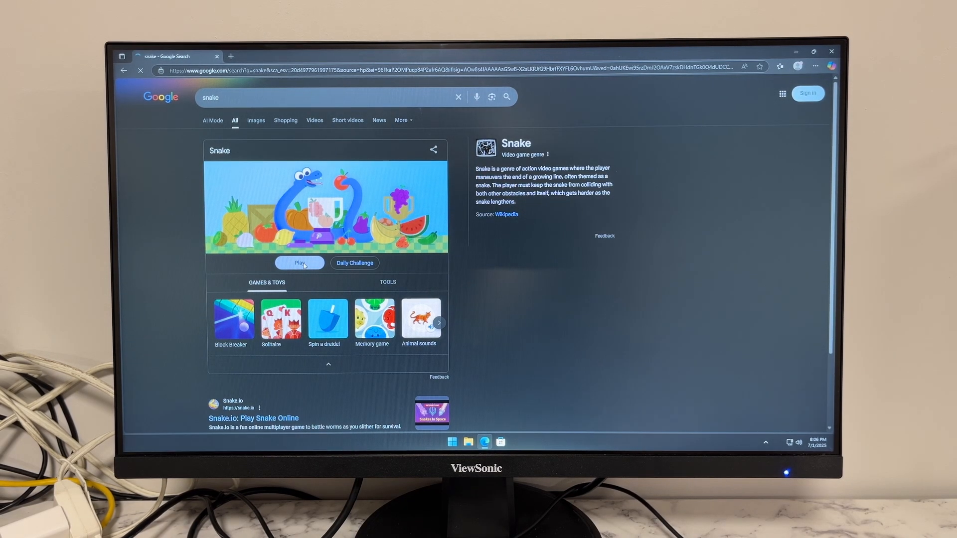
Launch Google Snake and start a round, after which Edge closes to the desktop
left_click(299, 263)
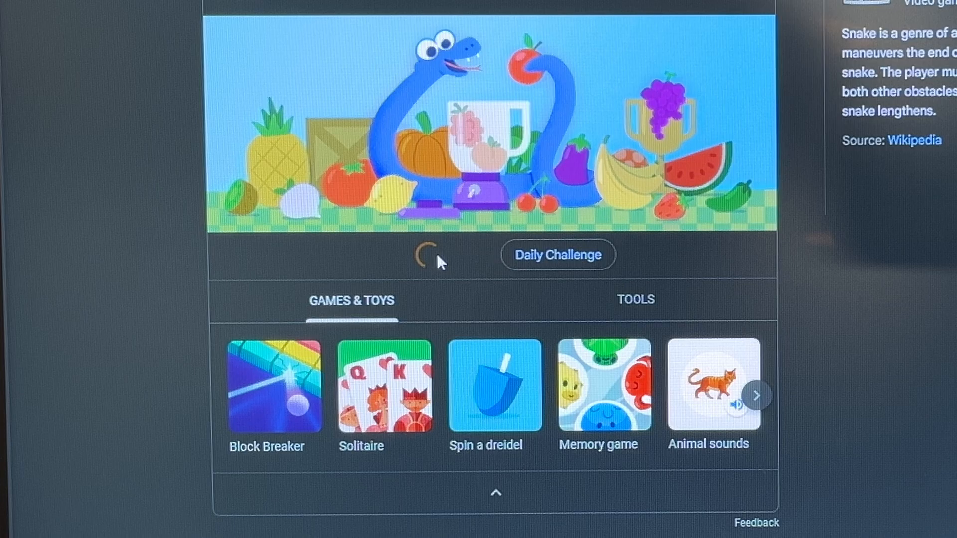
left_click(428, 255)
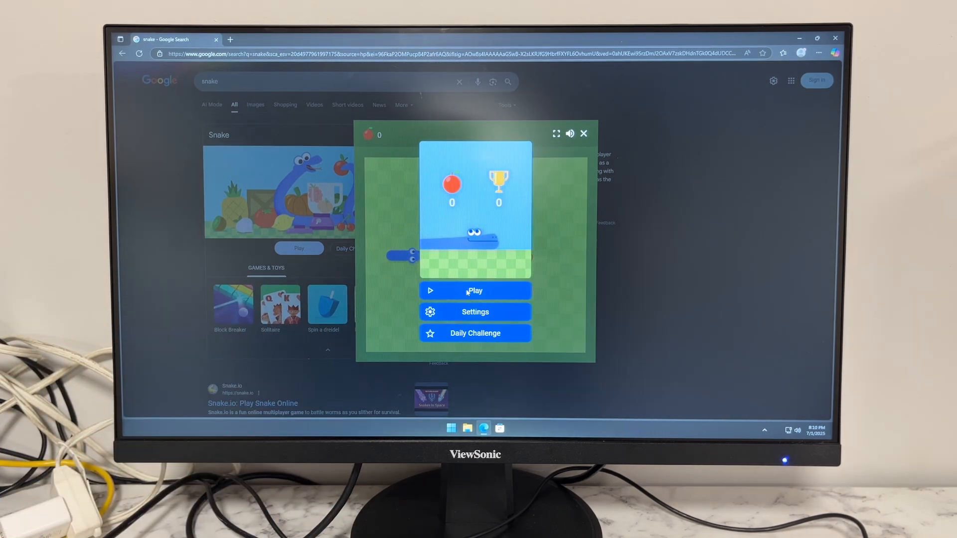
left_click(583, 133)
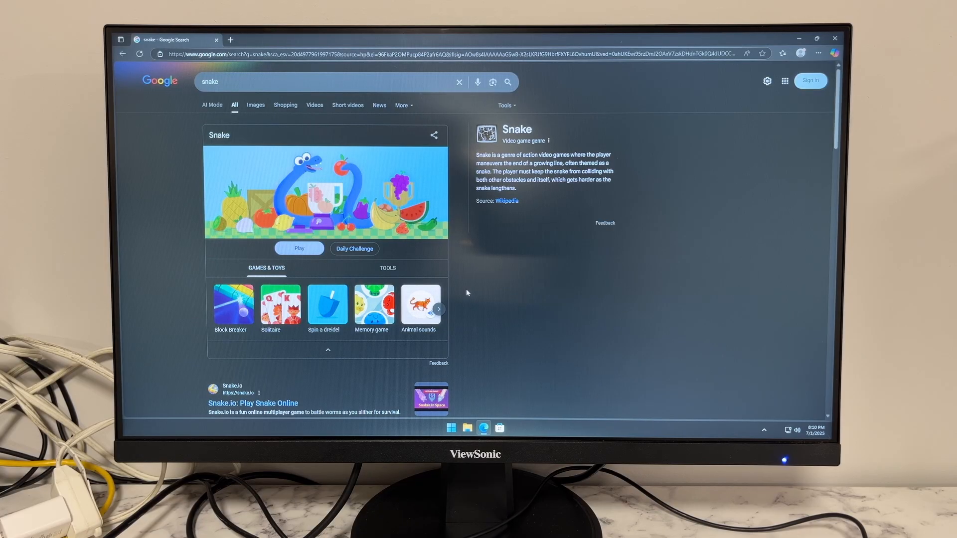
left_click(834, 38)
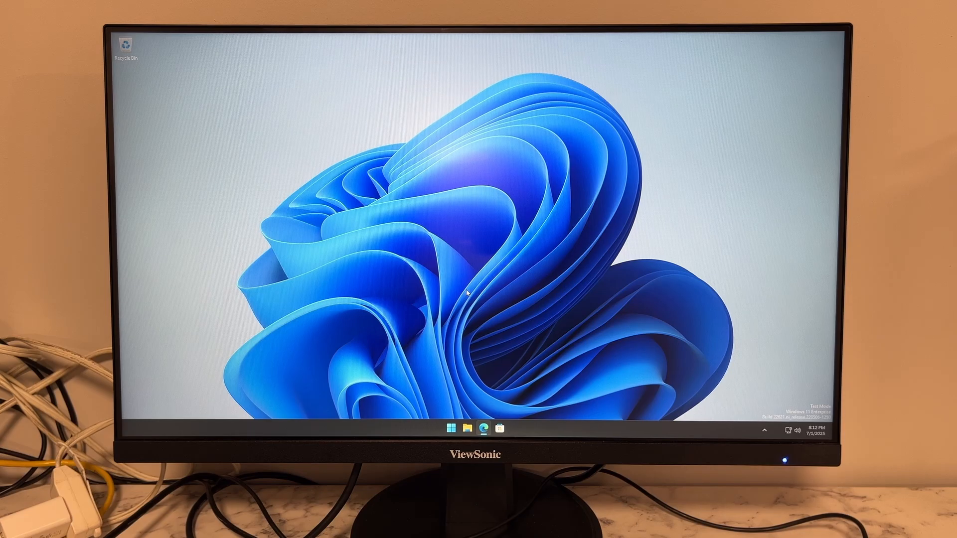